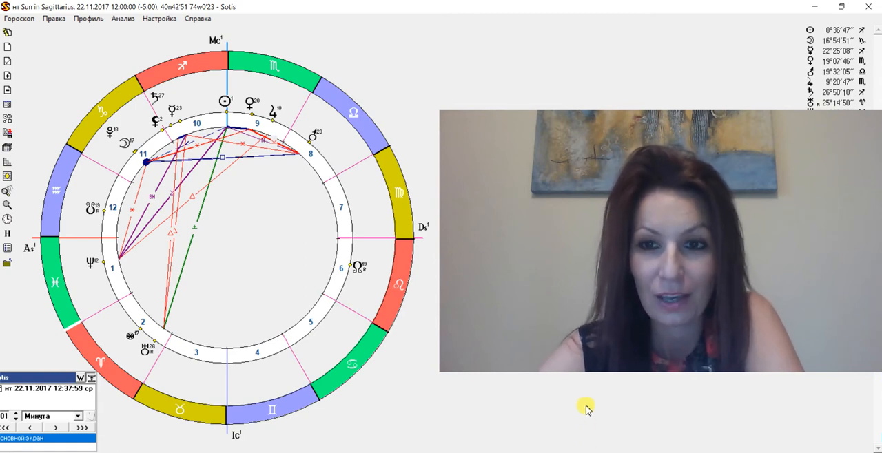
mouse_move(427, 136)
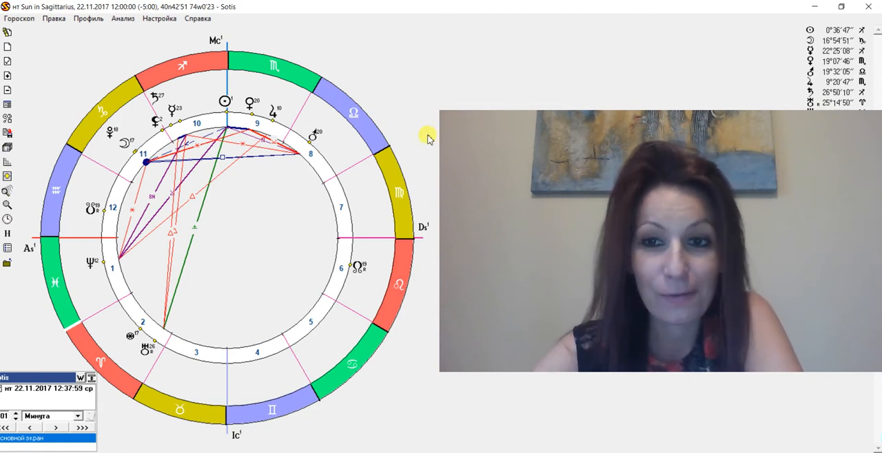
mouse_move(284, 56)
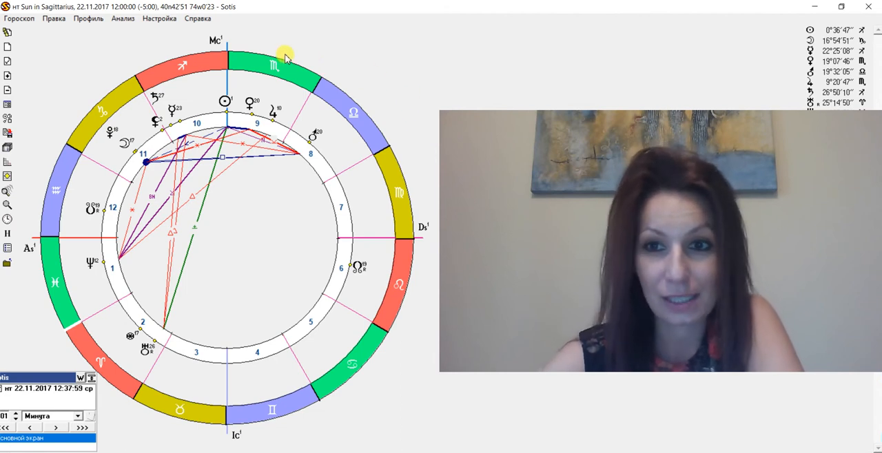
mouse_move(245, 105)
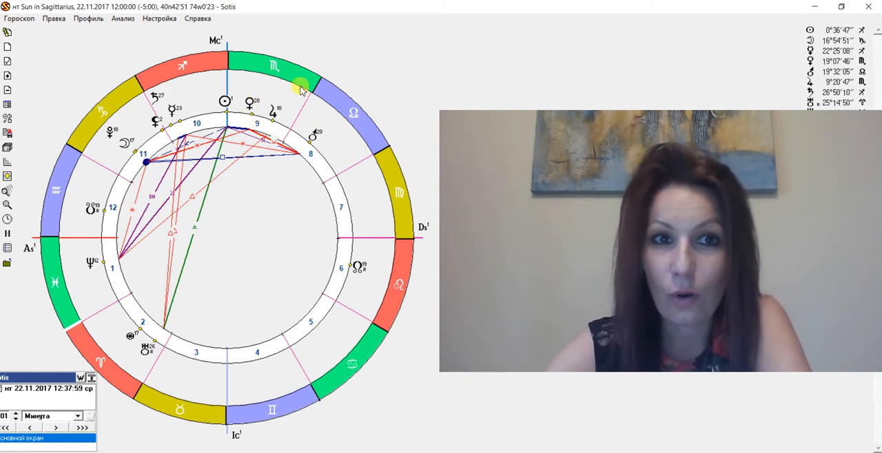
mouse_move(298, 75)
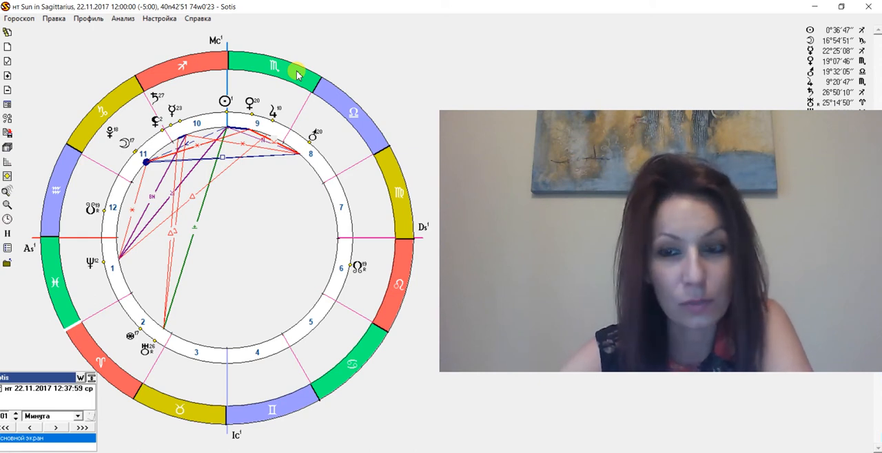
mouse_move(285, 50)
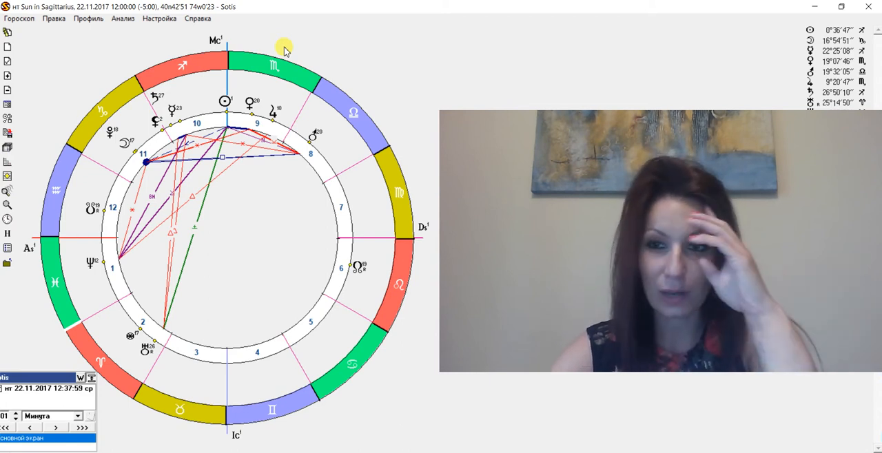
mouse_move(278, 47)
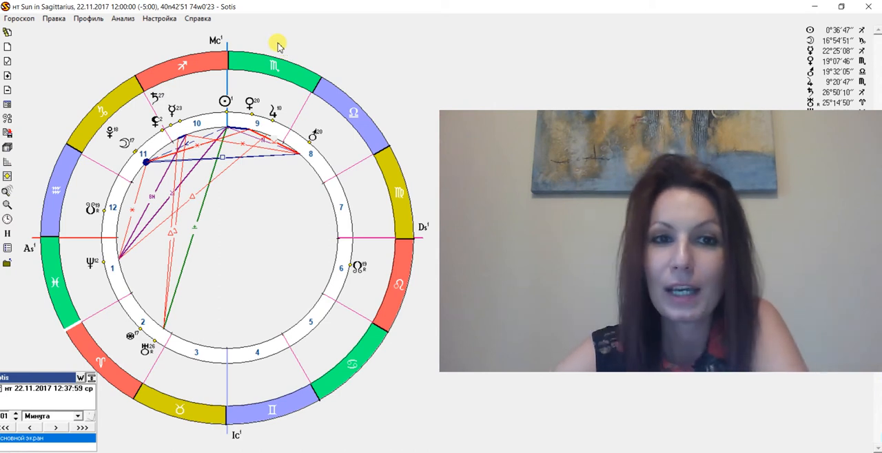
mouse_move(315, 52)
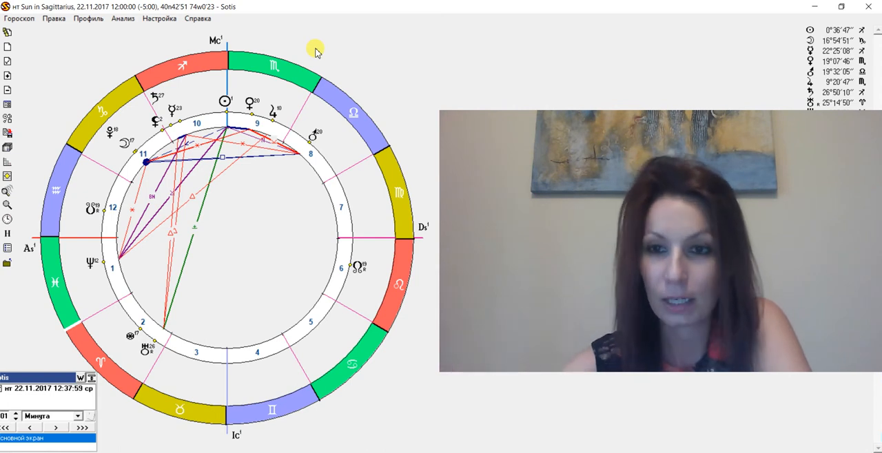
mouse_move(312, 40)
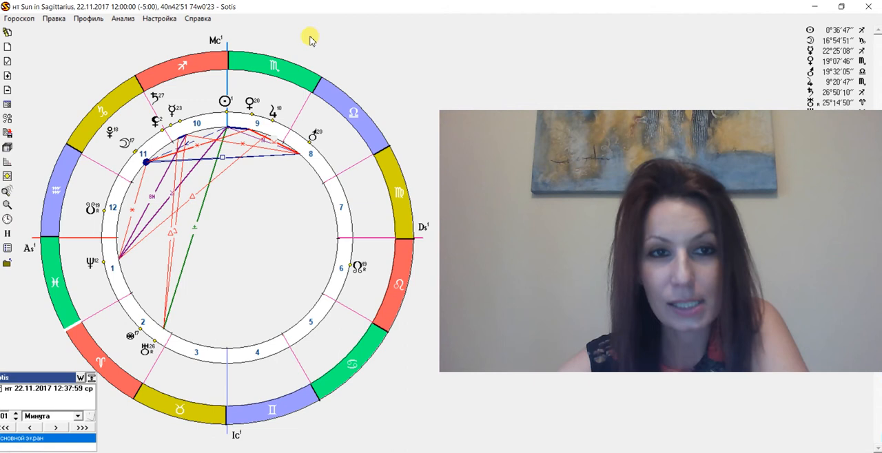
mouse_move(174, 75)
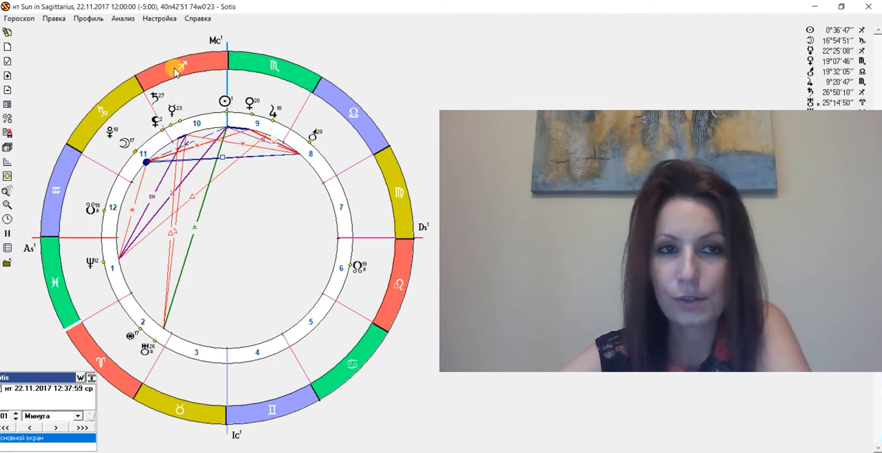
mouse_move(207, 86)
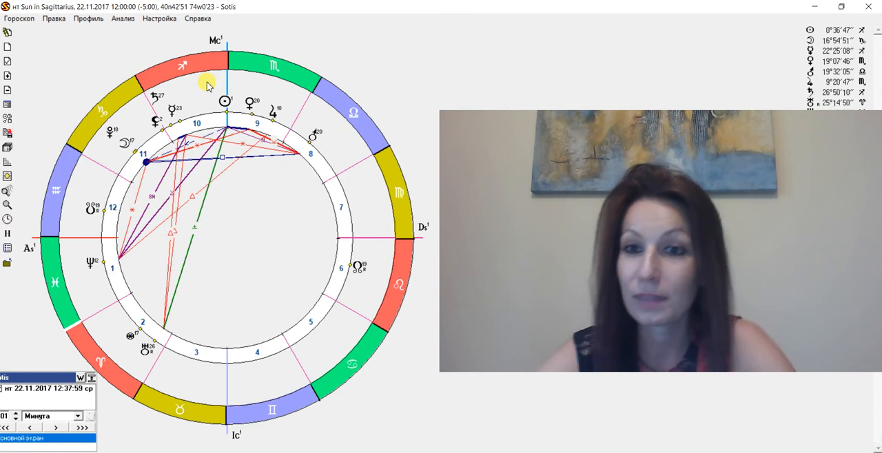
mouse_move(210, 196)
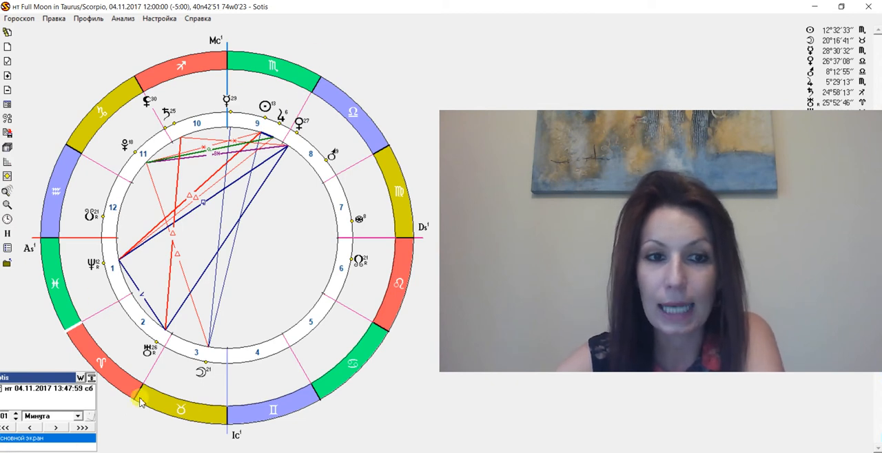
mouse_move(269, 90)
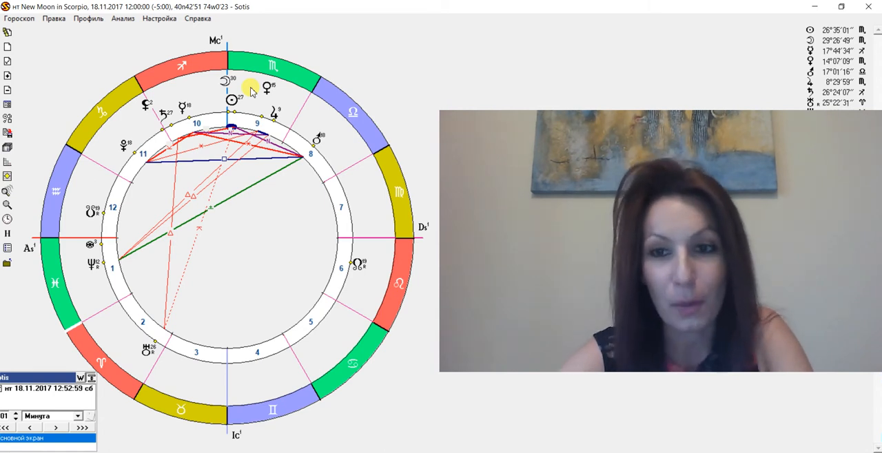
mouse_move(303, 300)
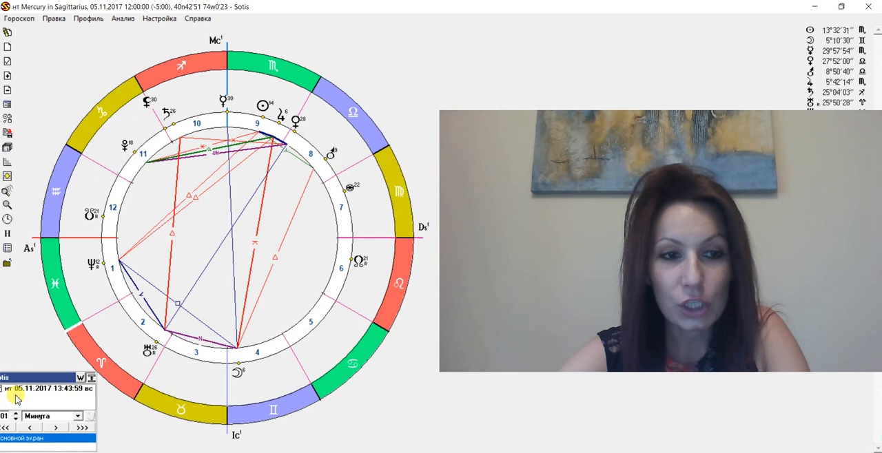
mouse_move(334, 115)
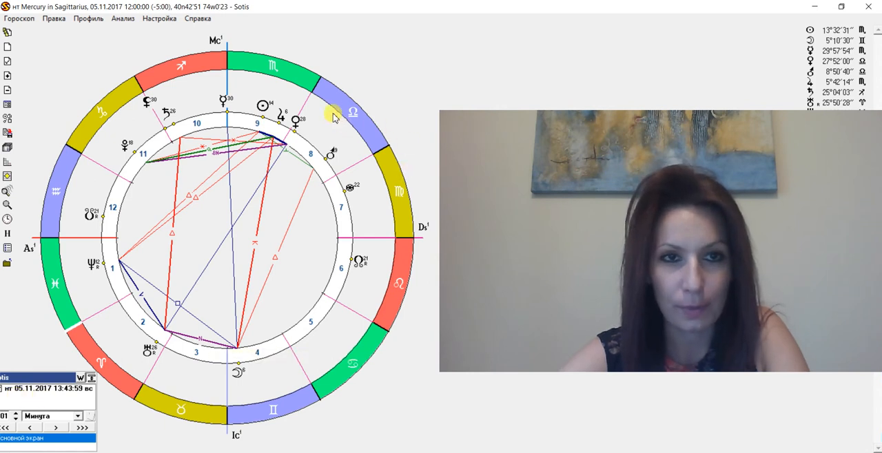
mouse_move(309, 43)
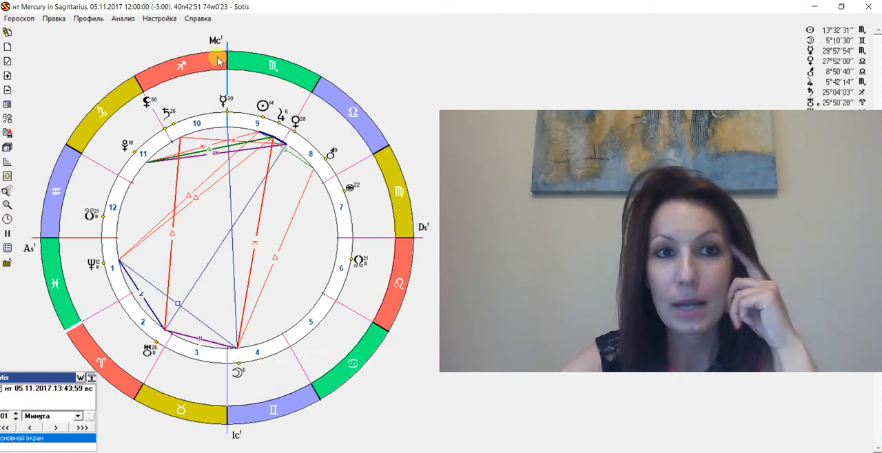
mouse_move(196, 90)
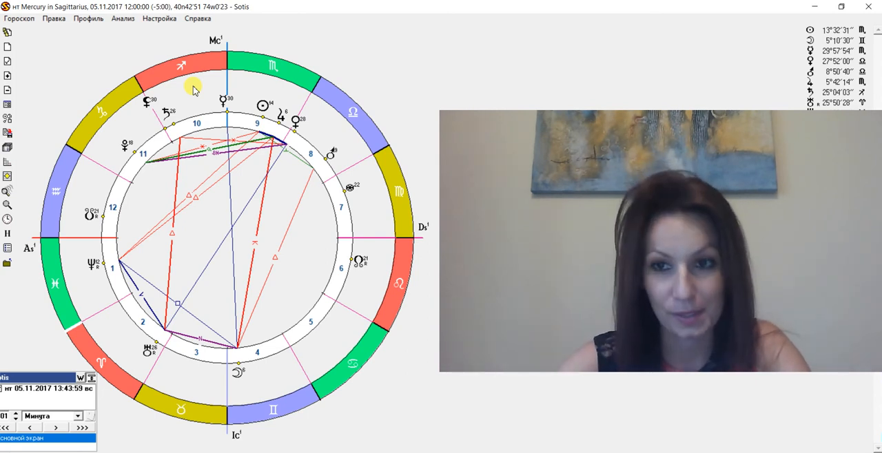
left_click(56, 427)
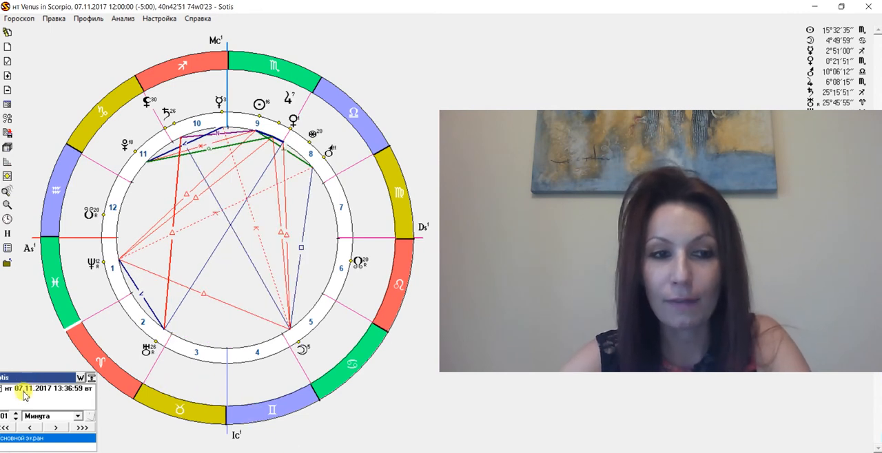
mouse_move(302, 193)
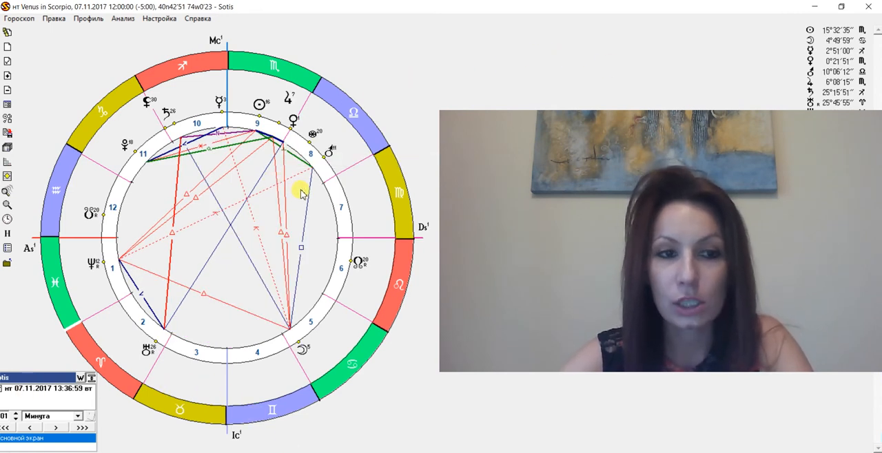
mouse_move(370, 75)
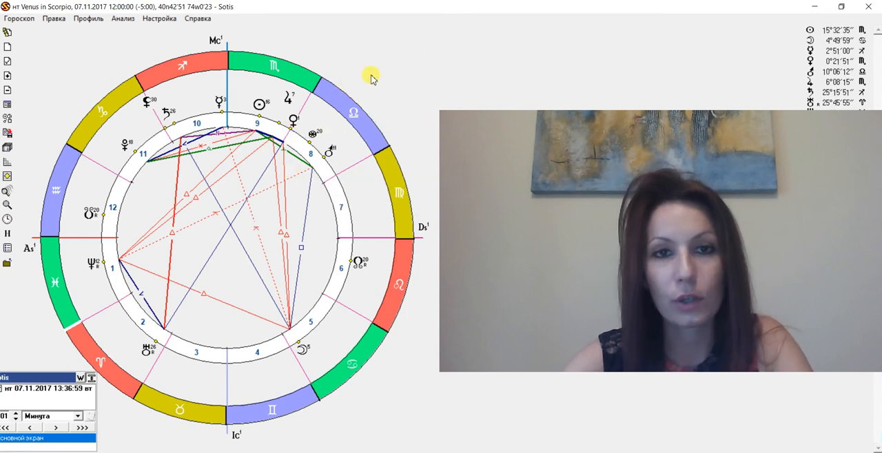
mouse_move(355, 84)
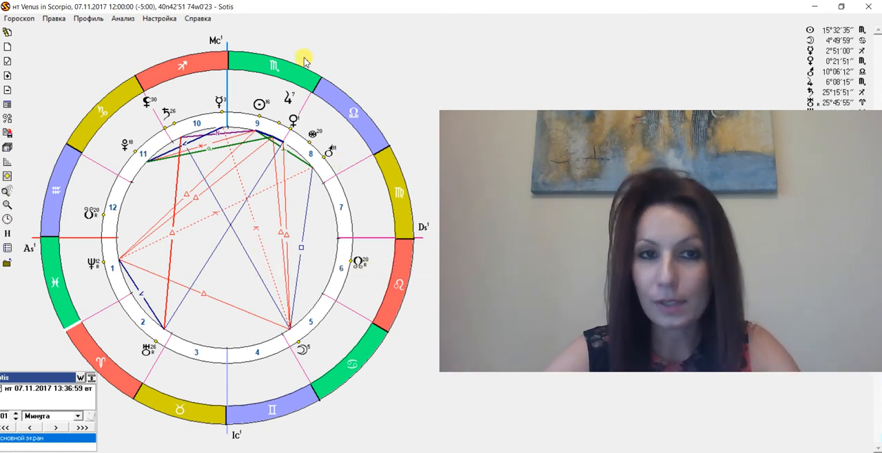
mouse_move(296, 137)
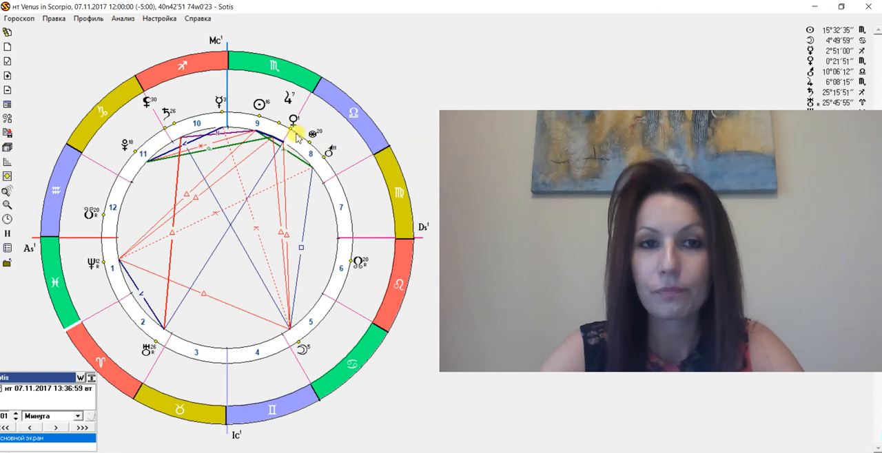
mouse_move(287, 87)
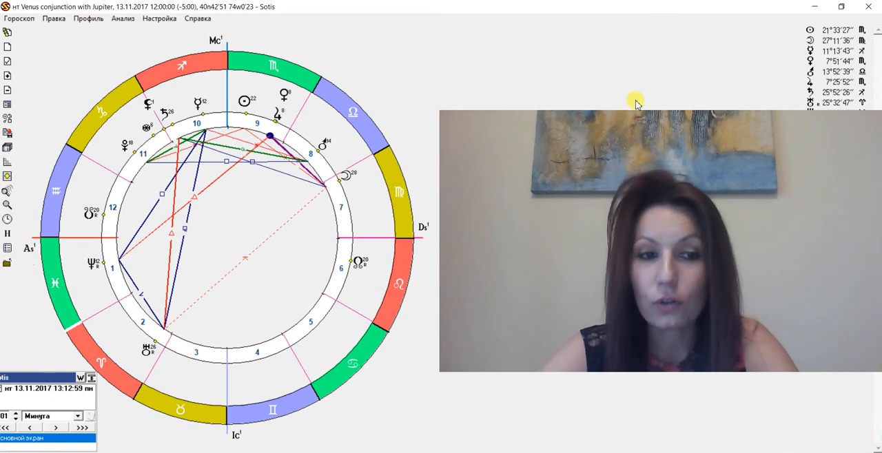
mouse_move(289, 131)
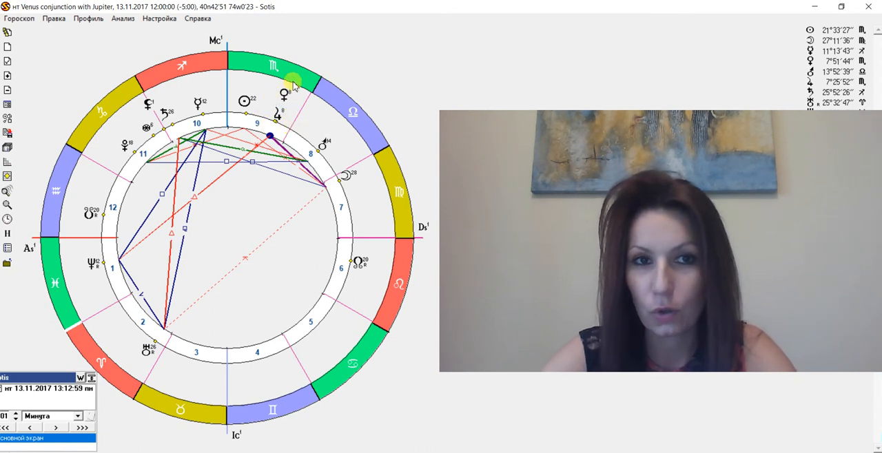
mouse_move(273, 104)
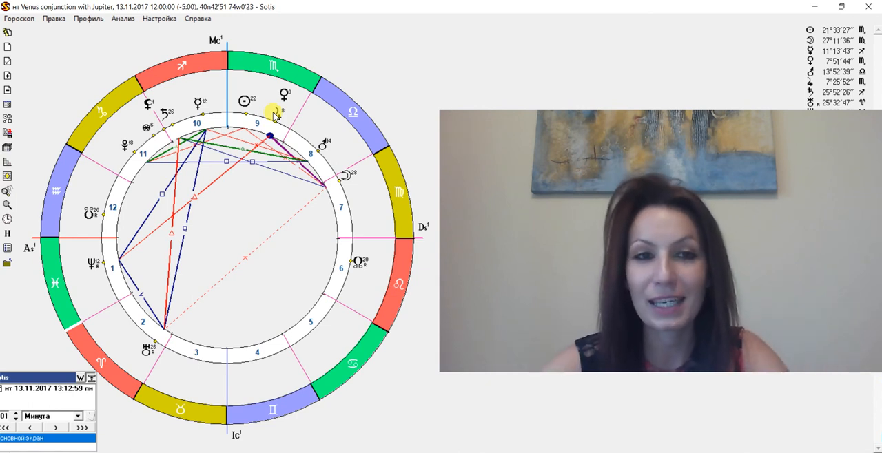
mouse_move(303, 138)
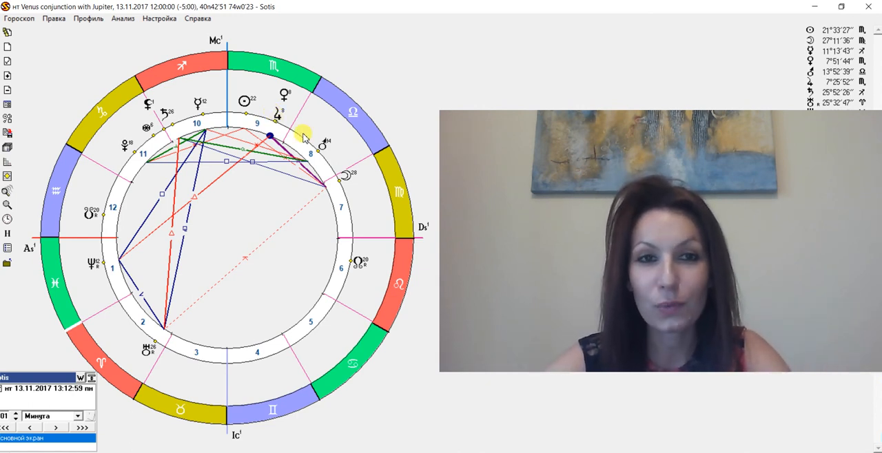